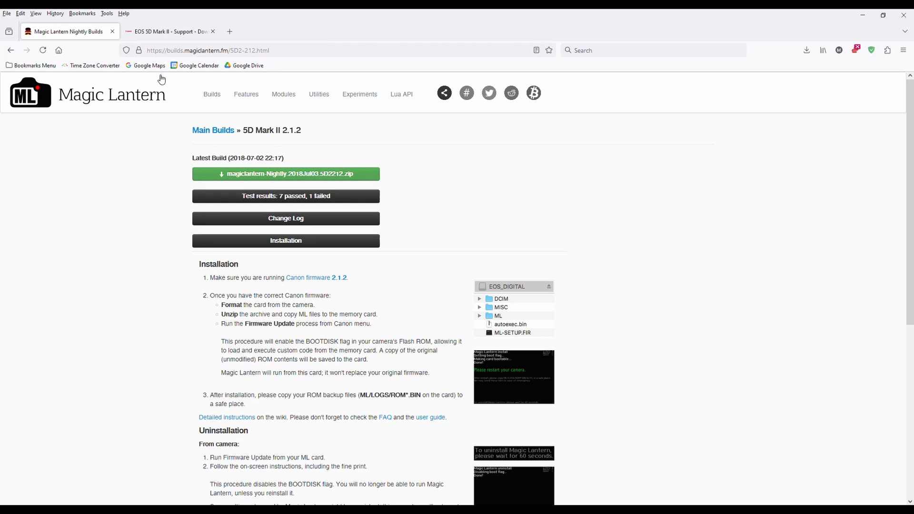
mouse_move(146, 235)
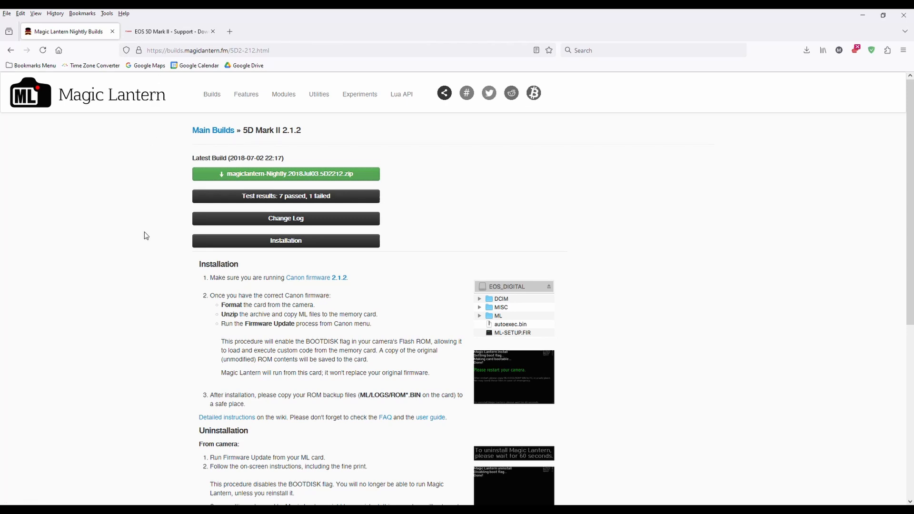
mouse_move(203, 116)
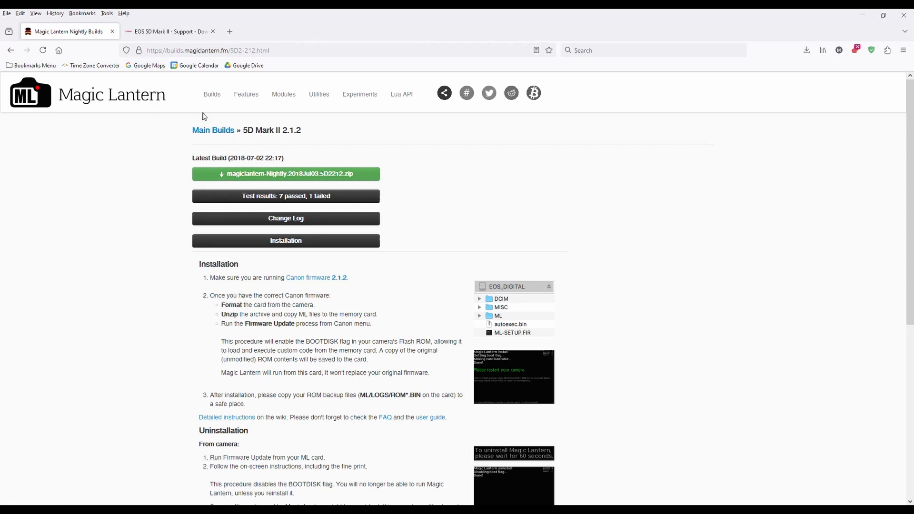
mouse_move(169, 31)
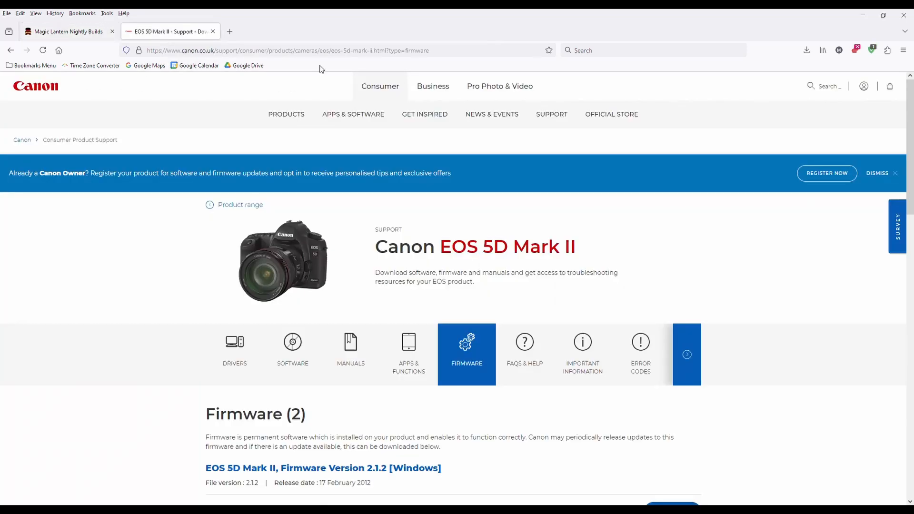
mouse_move(517, 267)
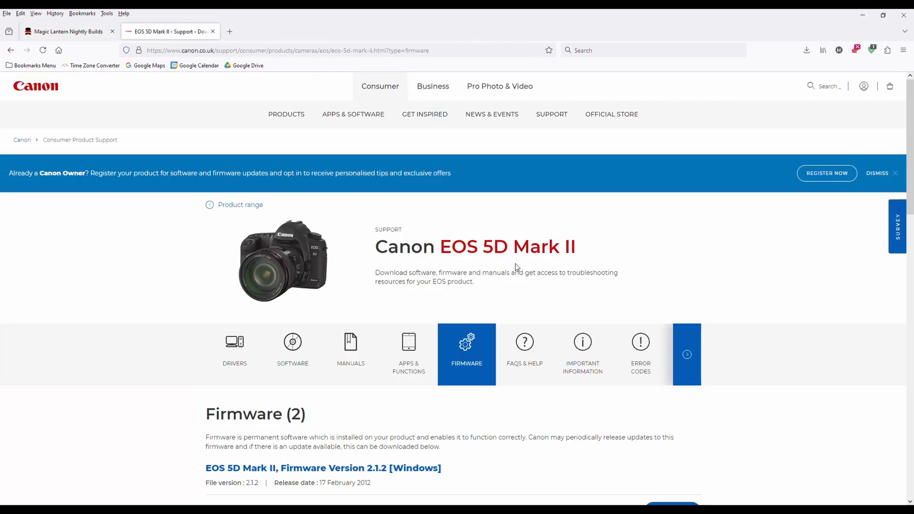
mouse_move(466, 359)
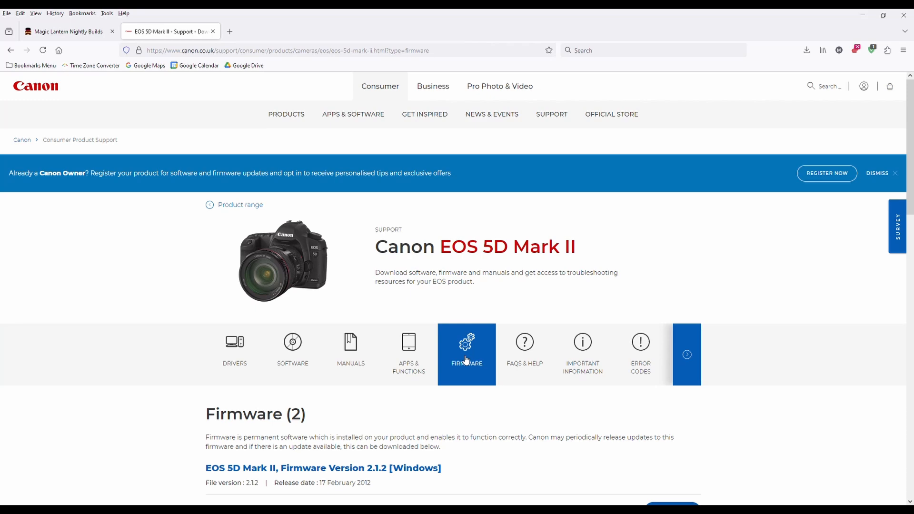
Scroll down to the EOS 5D Mark II firmware 2.1.2 version list.
scroll(down, 3)
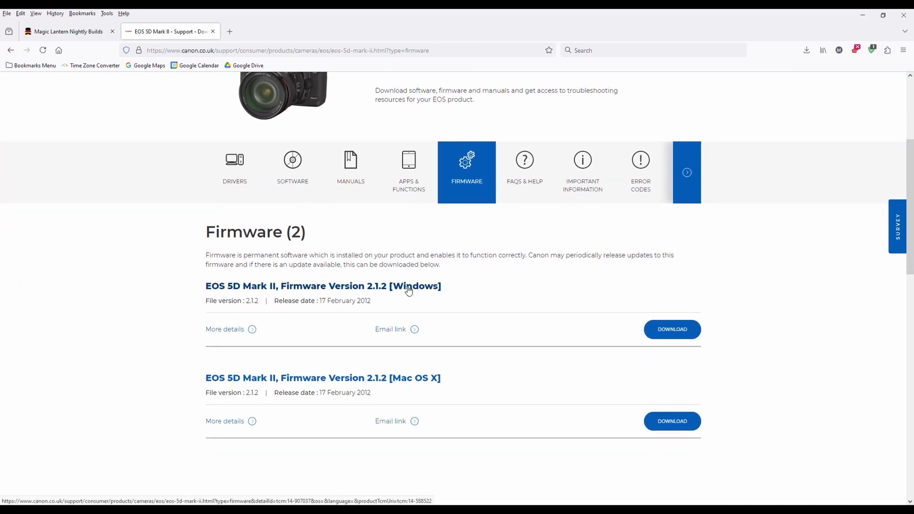
Download Firmware Version 2.1.2 for Windows, accepting the license, and dismiss the installation-help popup.
click(672, 329)
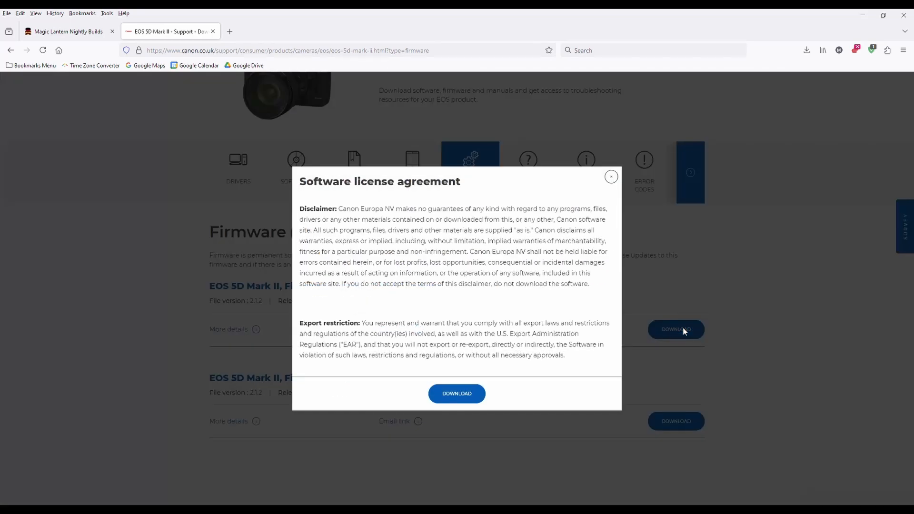
click(456, 393)
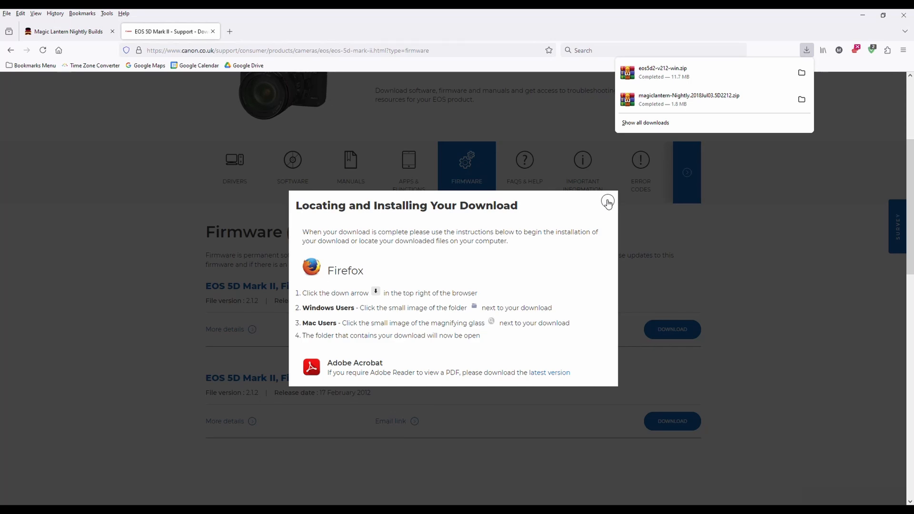
click(607, 202)
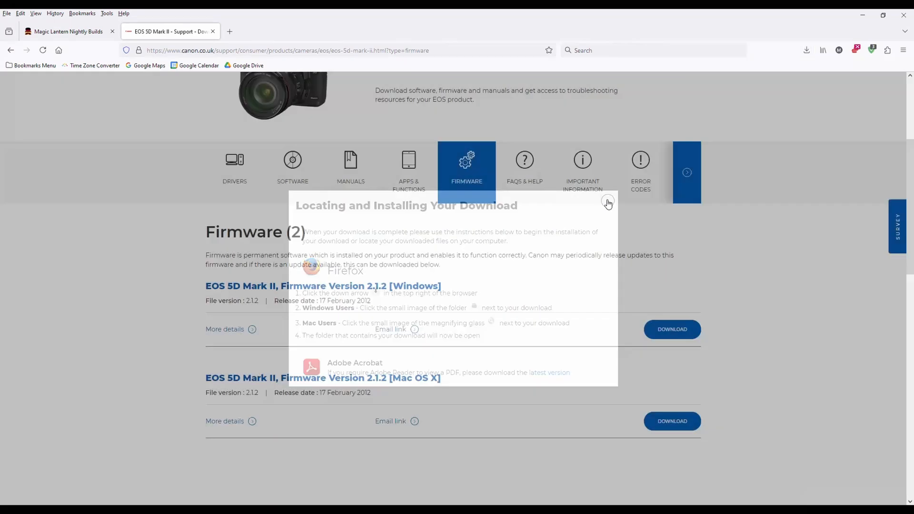